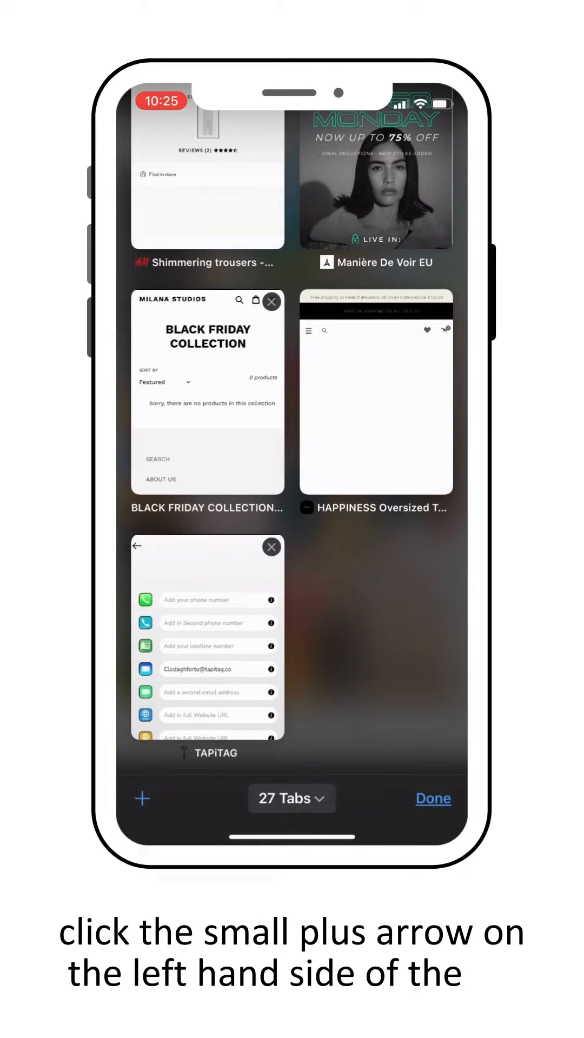
# Add a new Safari tab beside the 27 existing tabs.
pyautogui.click(142, 798)
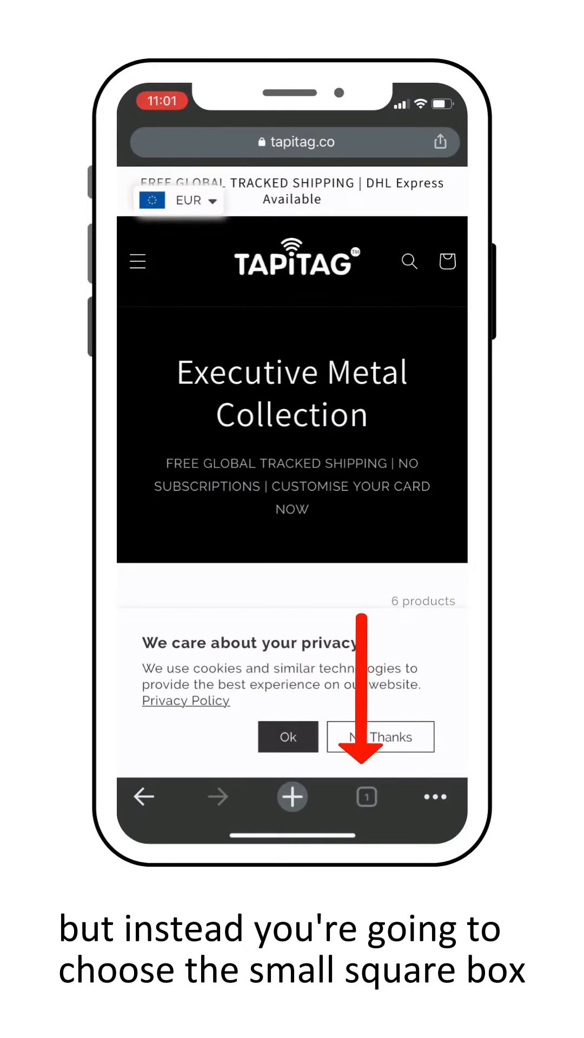
# Show Chrome's tab overview and start a fresh tab from it.
pyautogui.click(366, 797)
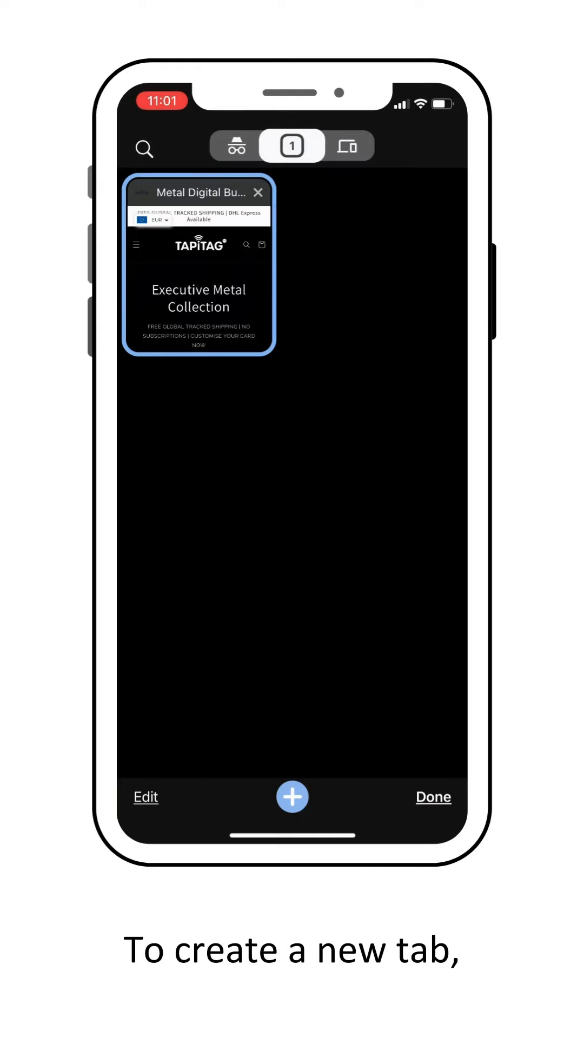
pyautogui.click(291, 797)
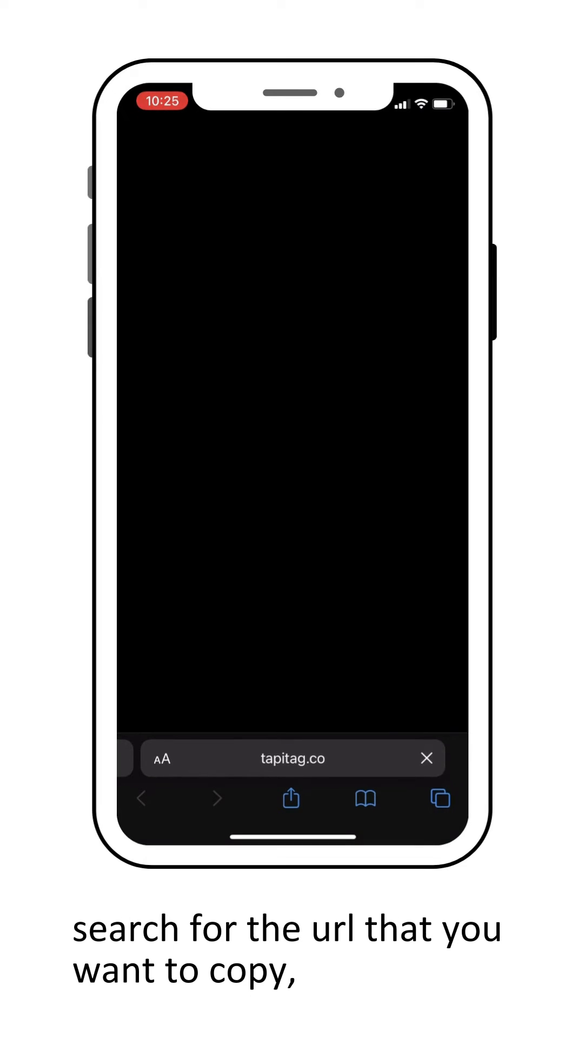
pyautogui.click(292, 758)
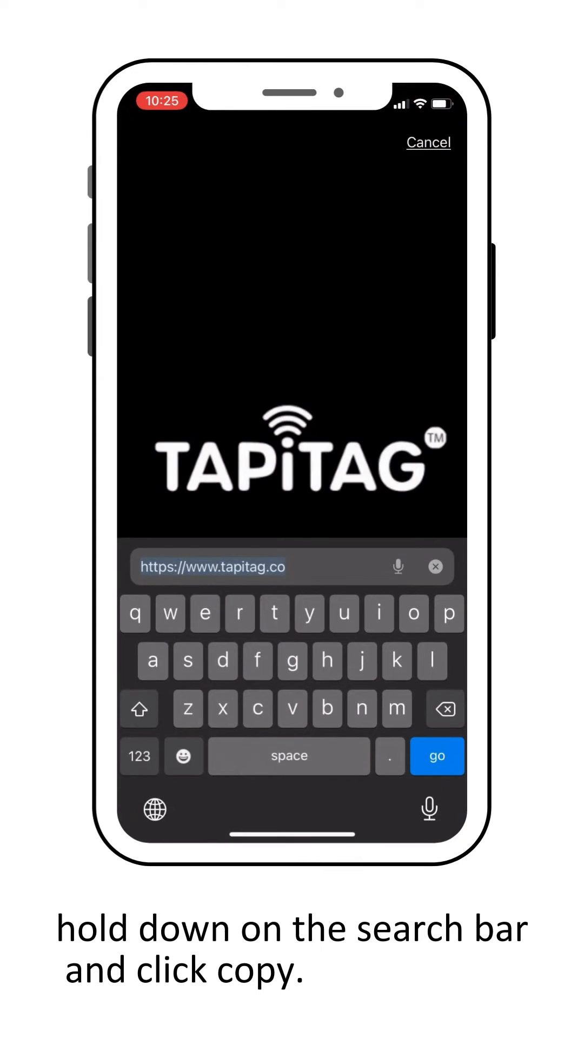
pyautogui.click(288, 567)
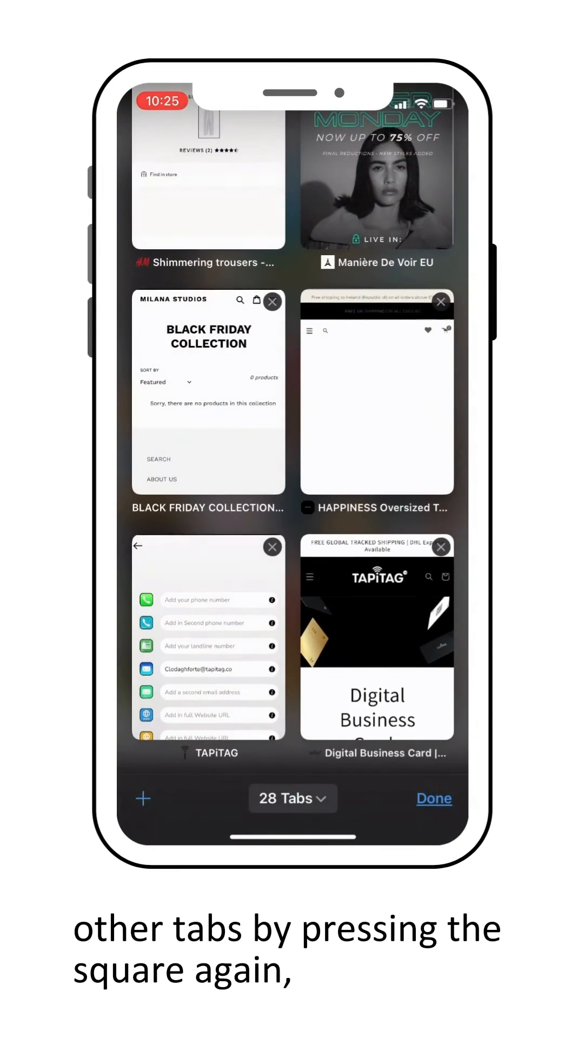
pyautogui.click(207, 642)
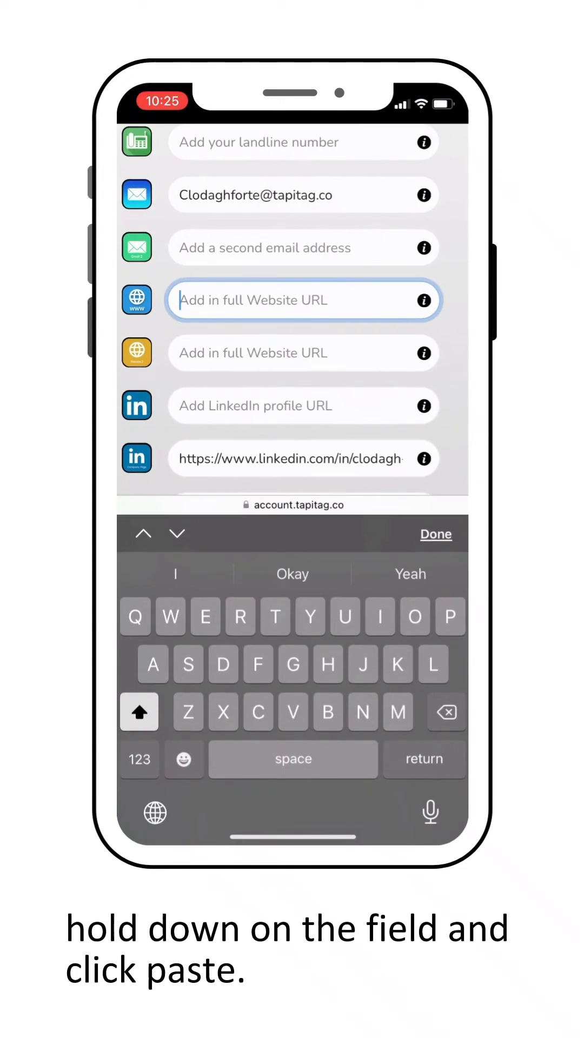